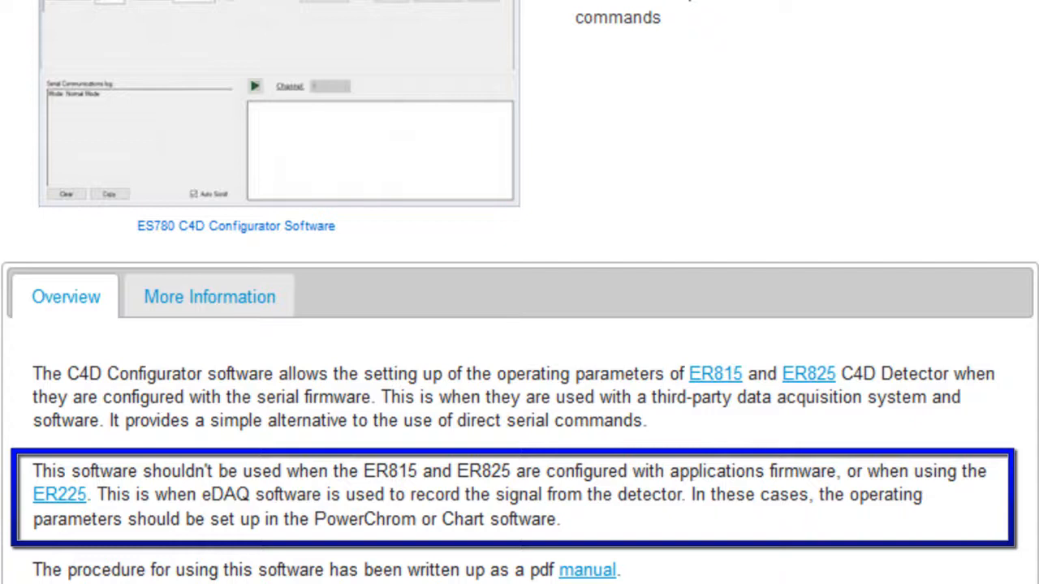
# Start recording the detector signal in Chart.
pyautogui.scroll(-3)
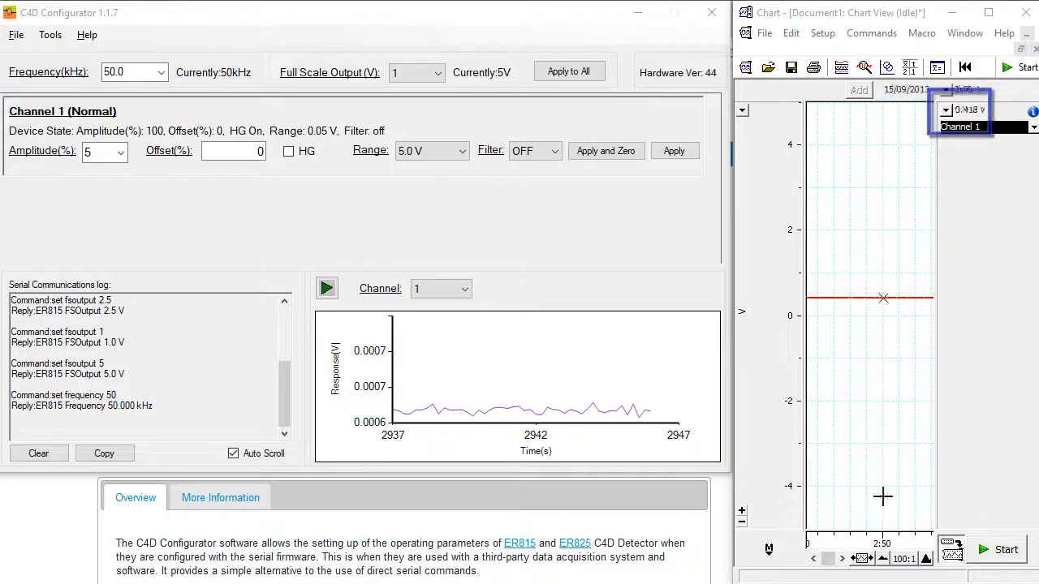
pyautogui.click(437, 72)
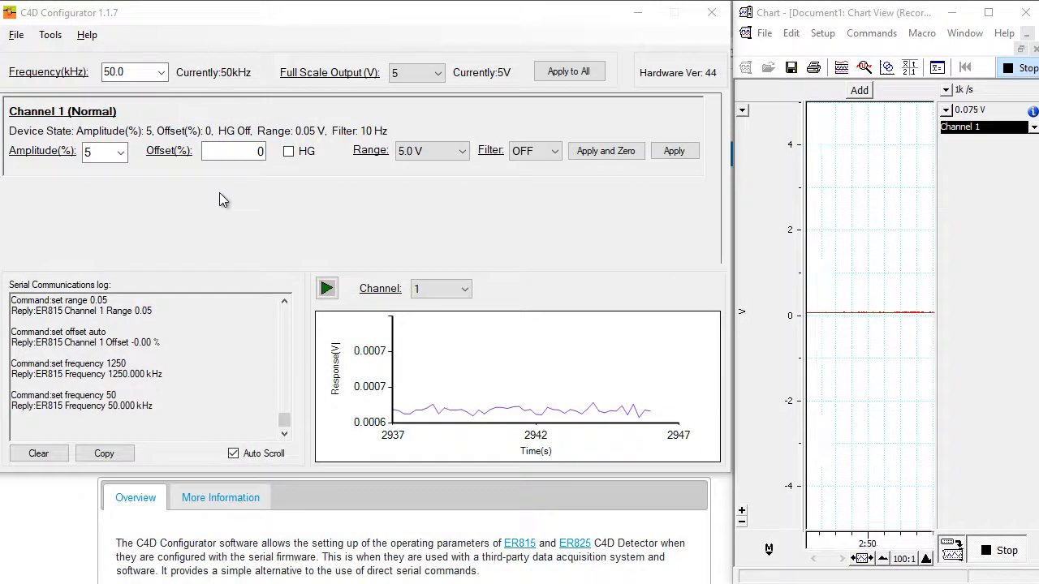
# Apply the 1,250 kHz excitation frequency to all channels.
pyautogui.click(162, 71)
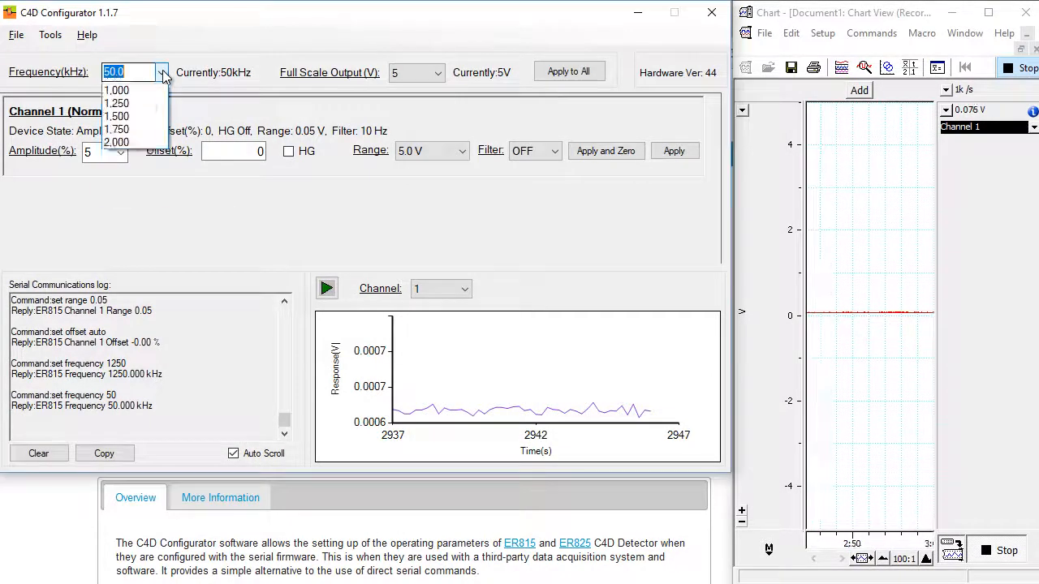
pyautogui.click(117, 102)
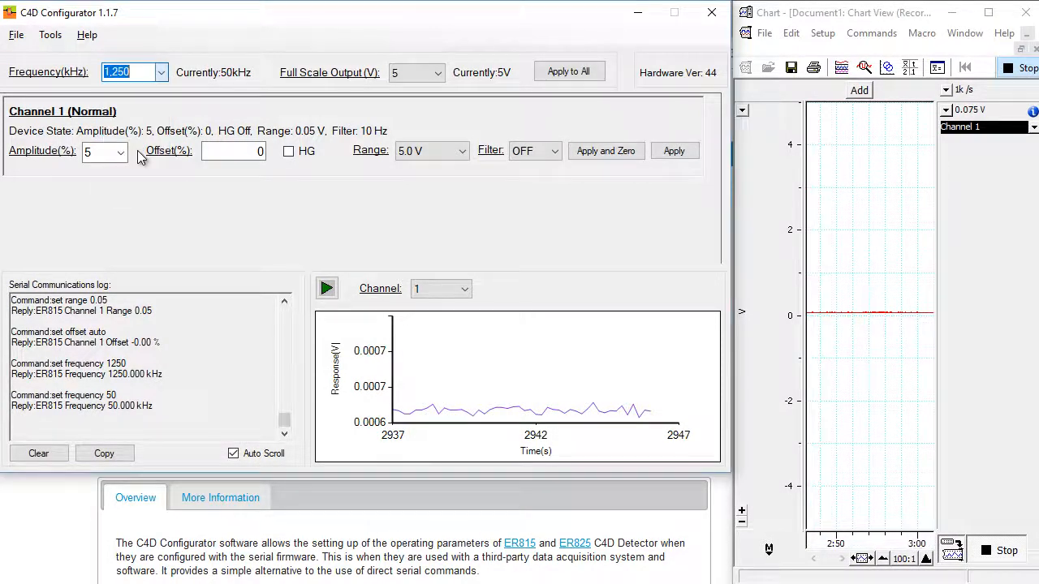
pyautogui.click(568, 72)
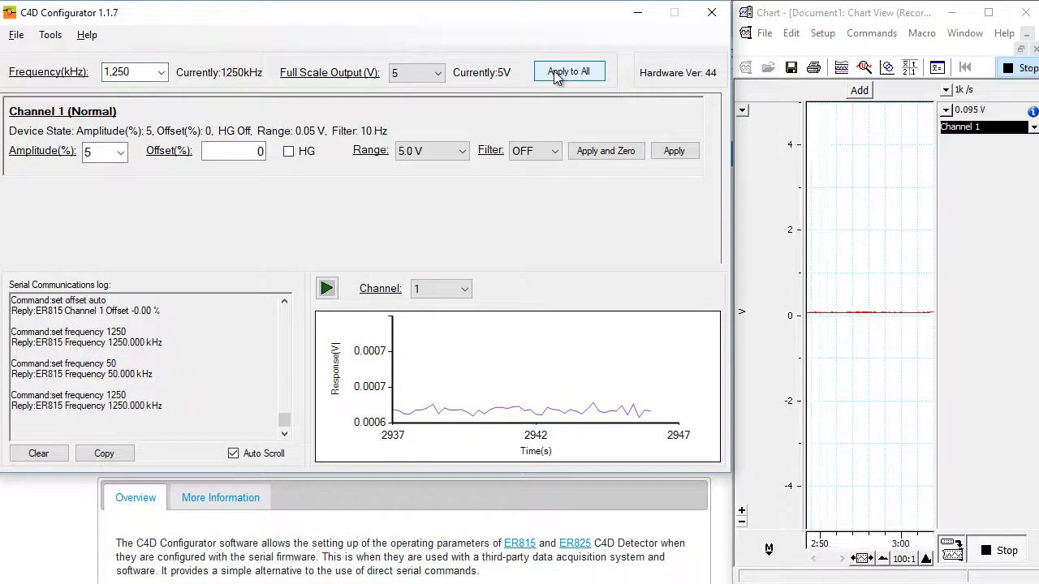
# Give channel 1 amplitude 100%, HG on, 10 Hz filter and 0.05 V range.
pyautogui.click(120, 153)
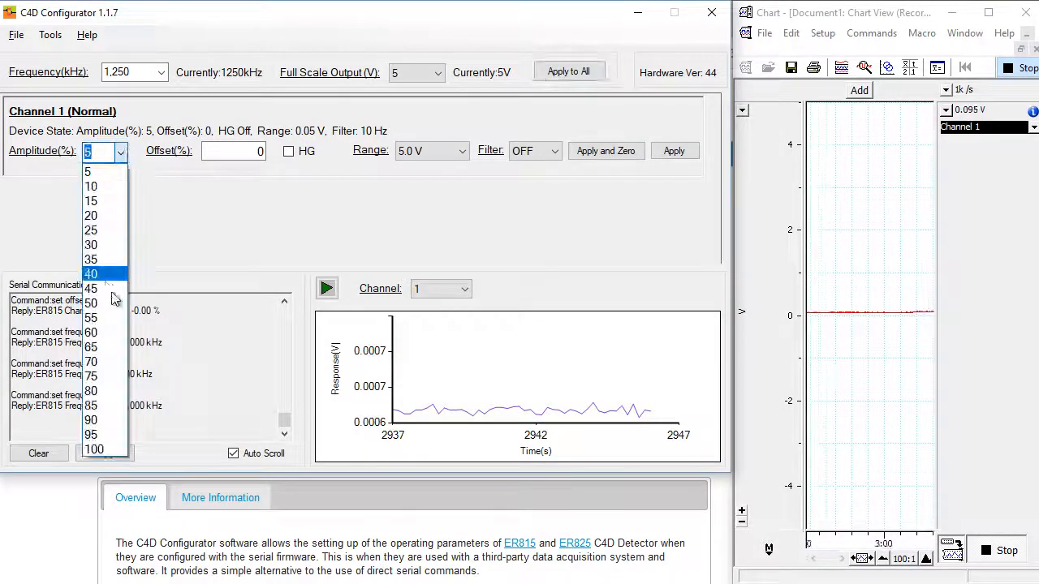
pyautogui.click(94, 450)
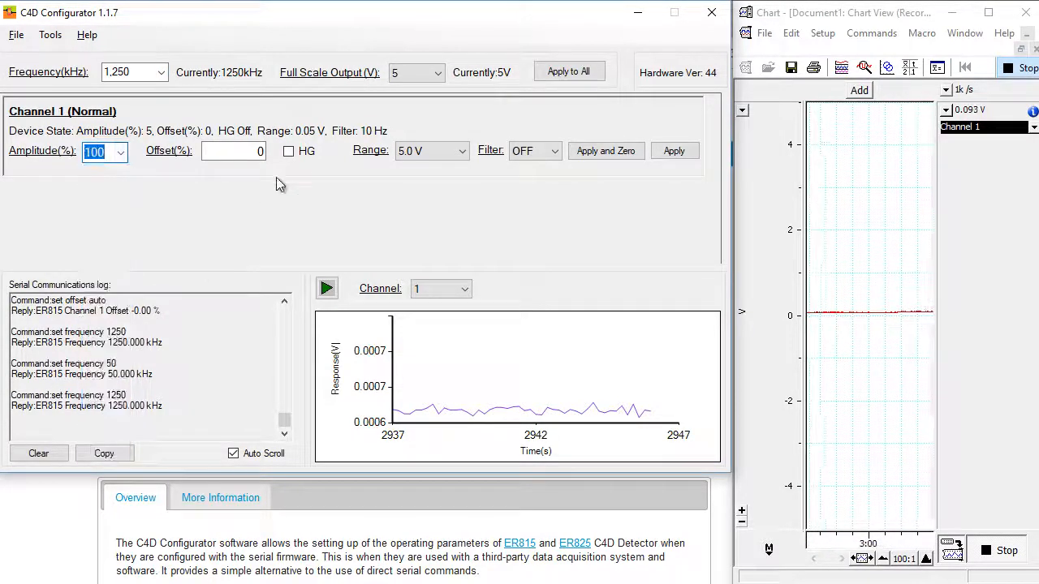
pyautogui.click(289, 151)
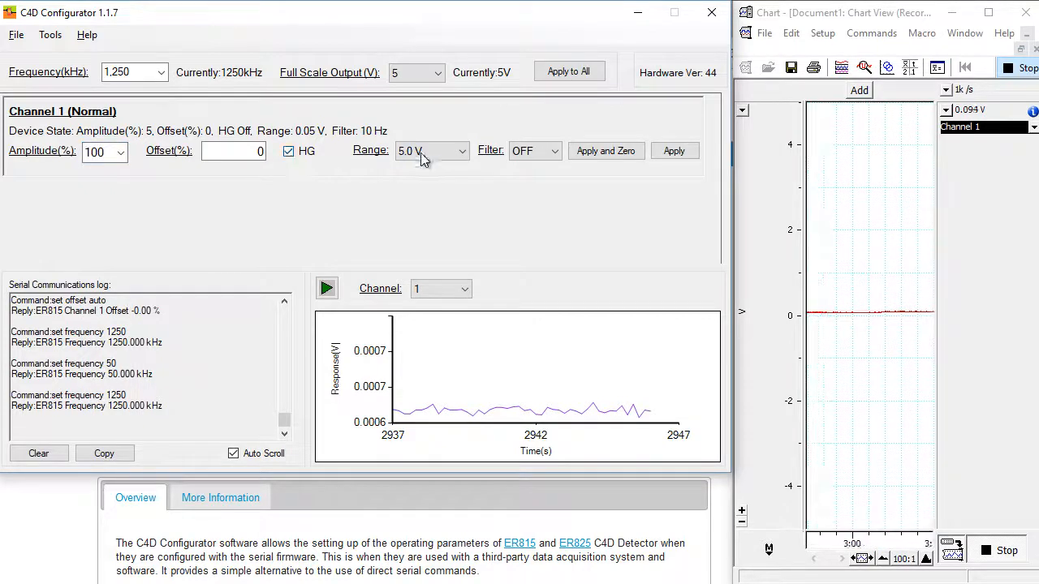
pyautogui.click(555, 151)
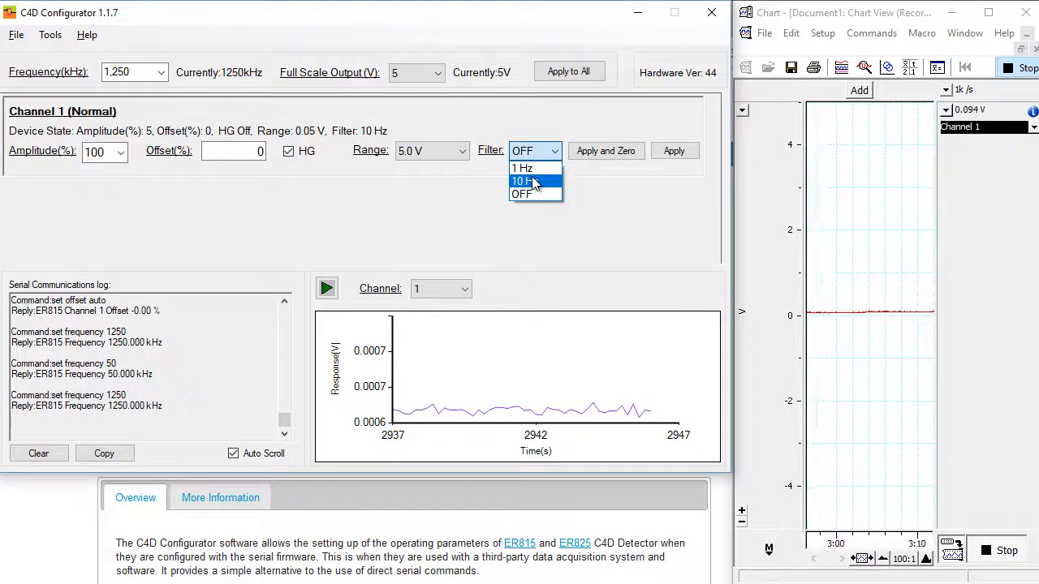
pyautogui.click(525, 180)
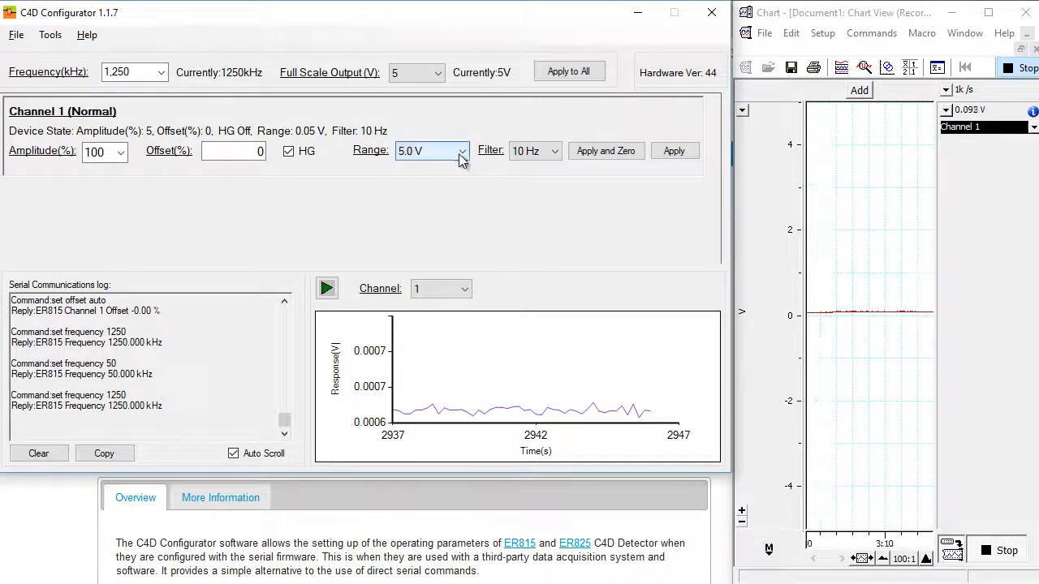
pyautogui.click(461, 151)
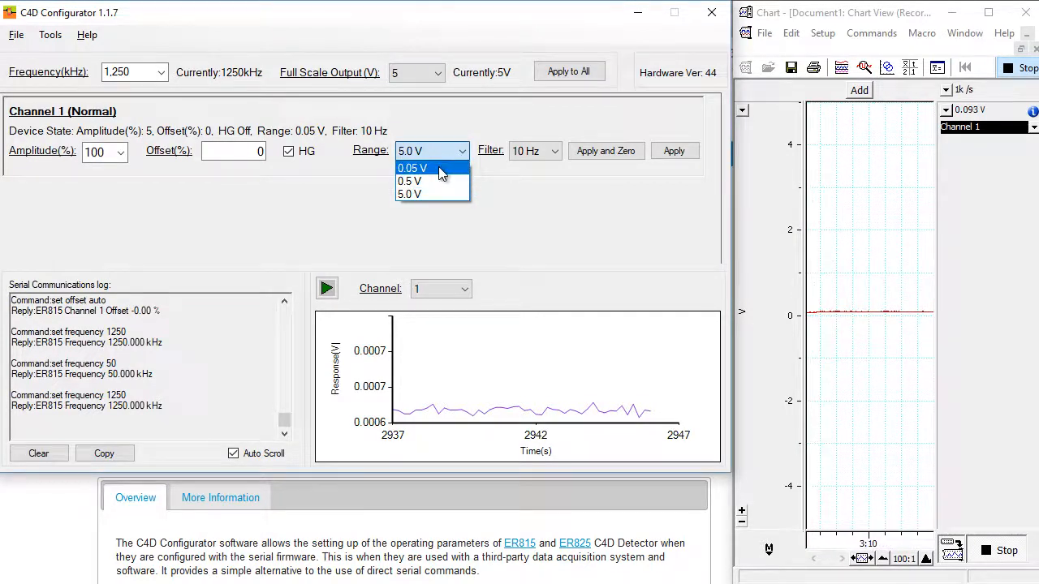
pyautogui.click(412, 167)
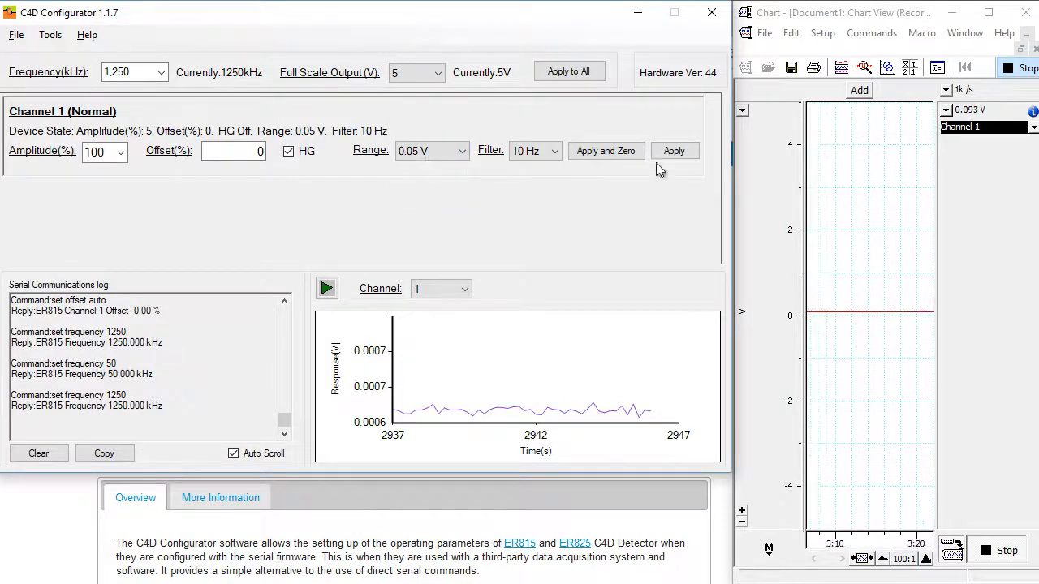
# Apply channel 1 settings to the detector and zero its baseline (offset 4.21%).
pyautogui.click(674, 150)
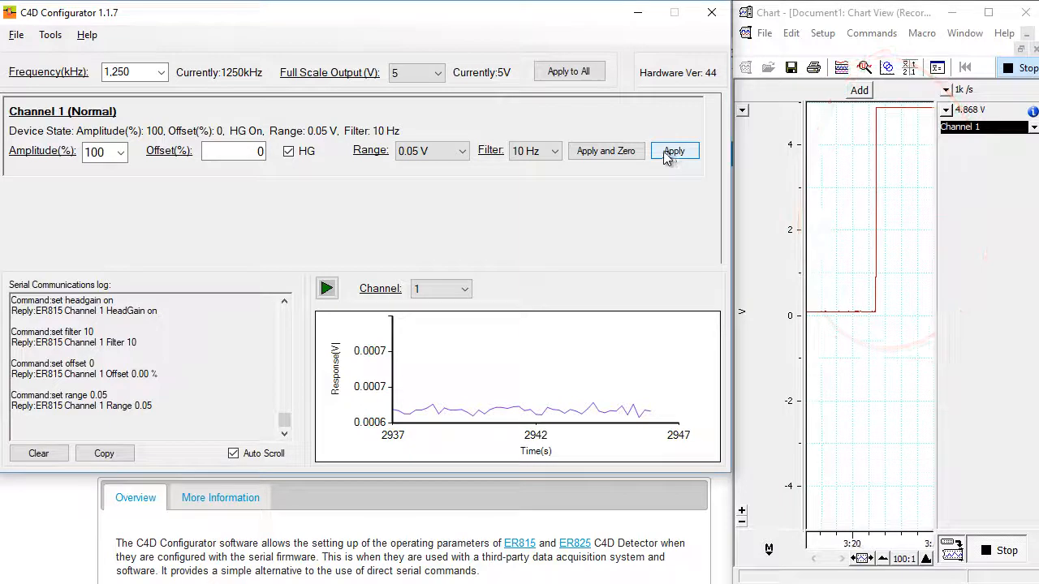
pyautogui.click(605, 151)
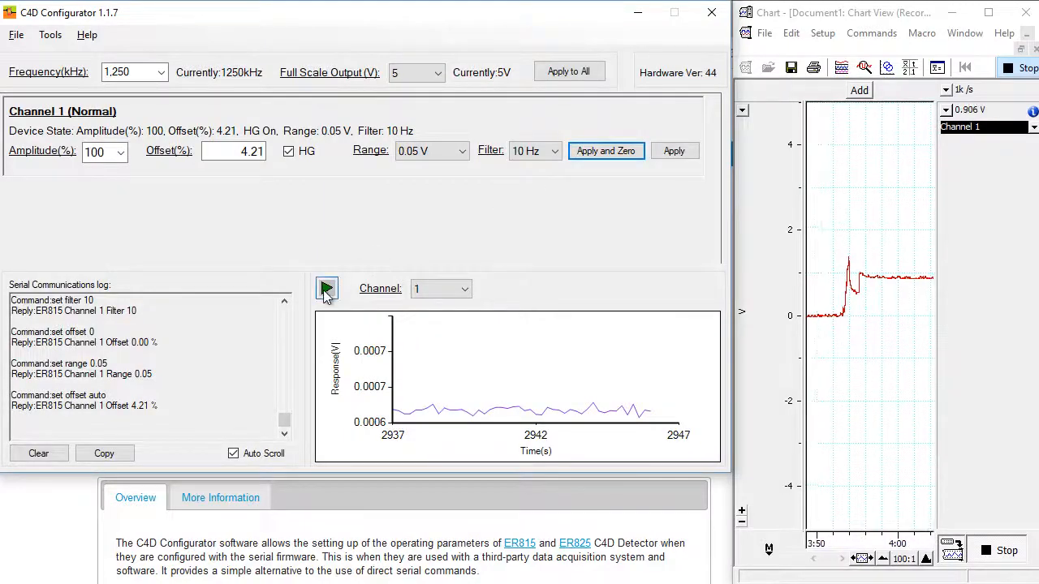
# Start the live detector response plot showing the conductivity peaks.
pyautogui.click(328, 289)
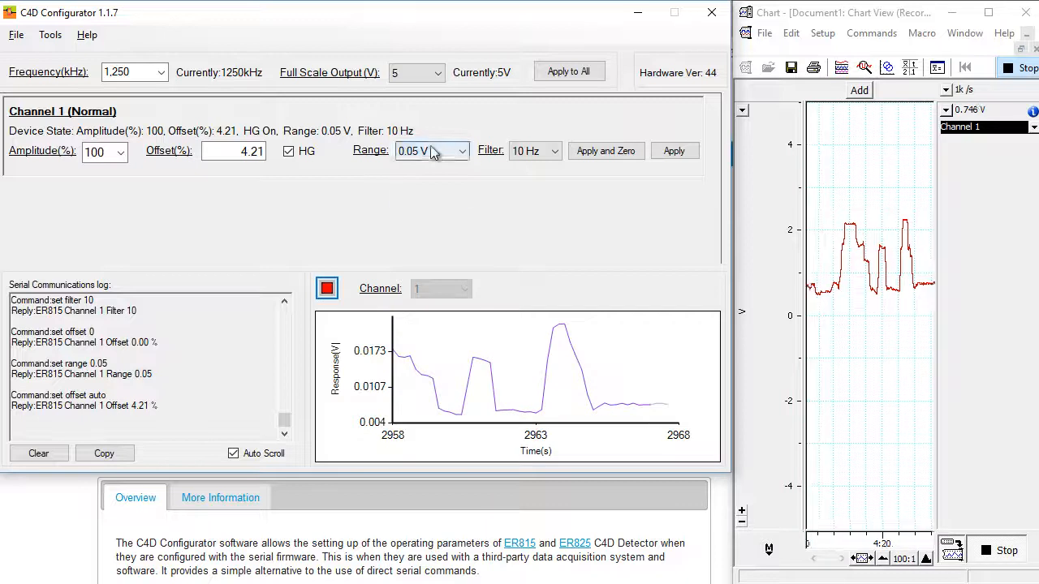
# Apply a 5.0 V range to channel 1 on the detector.
pyautogui.click(432, 151)
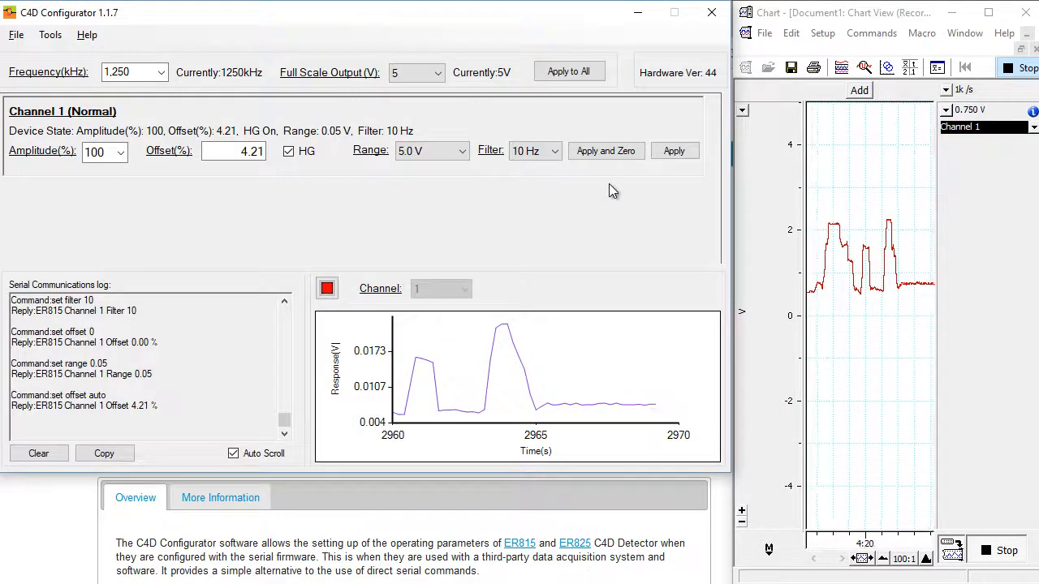
pyautogui.click(674, 151)
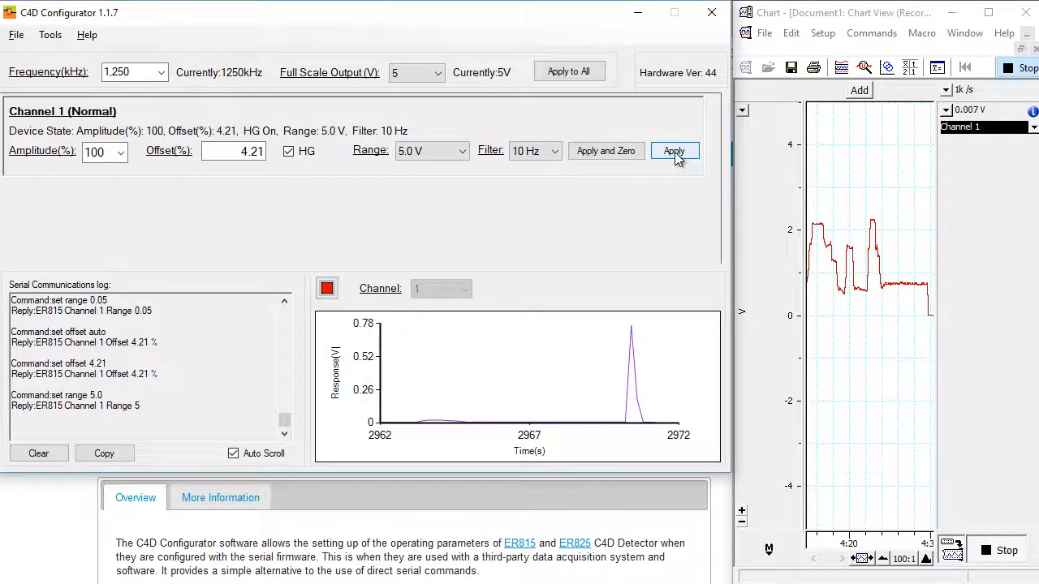